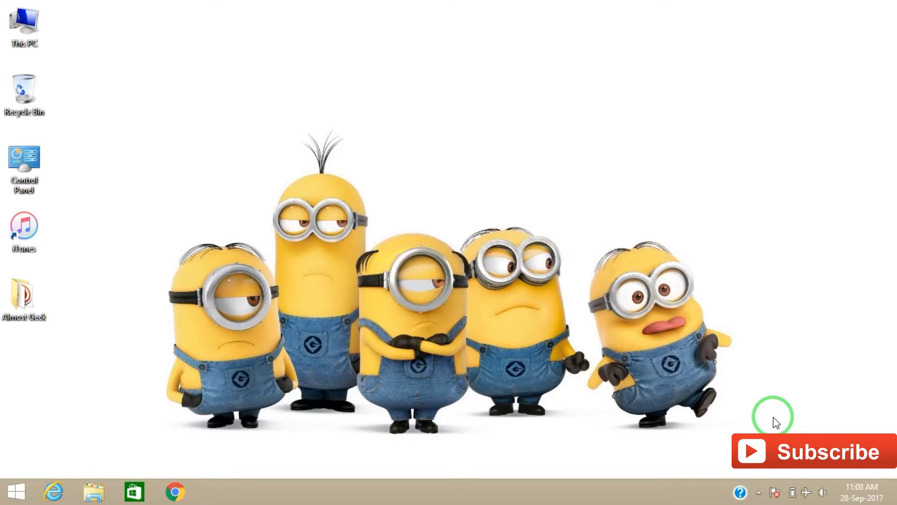
mouse_move(213, 107)
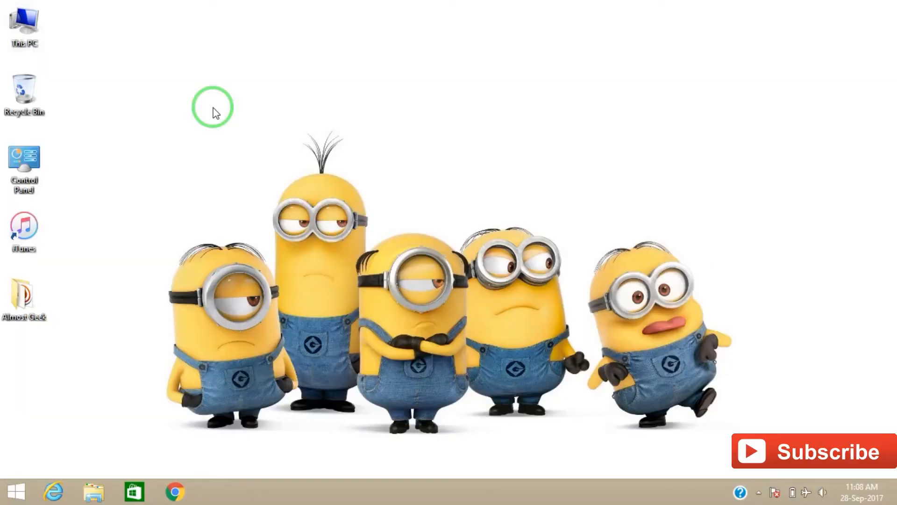
Step: Manage This PC and show the list of Windows services
right_click(23, 26)
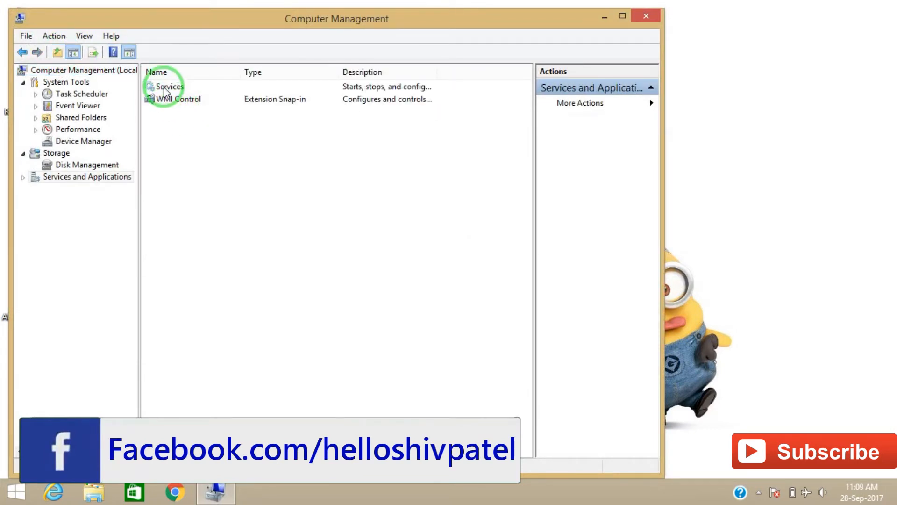
double_click(169, 86)
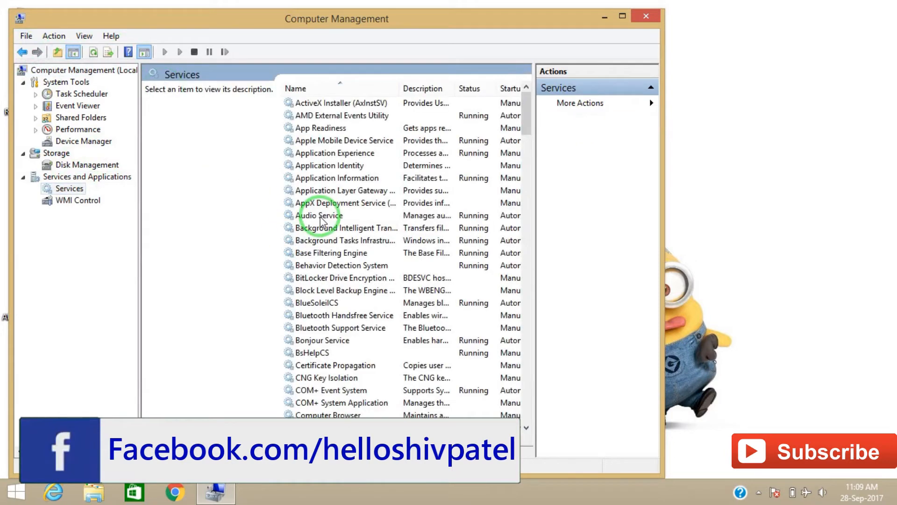
Step: Restart the Audio Service so it shows Running, then close Computer Management
right_click(320, 215)
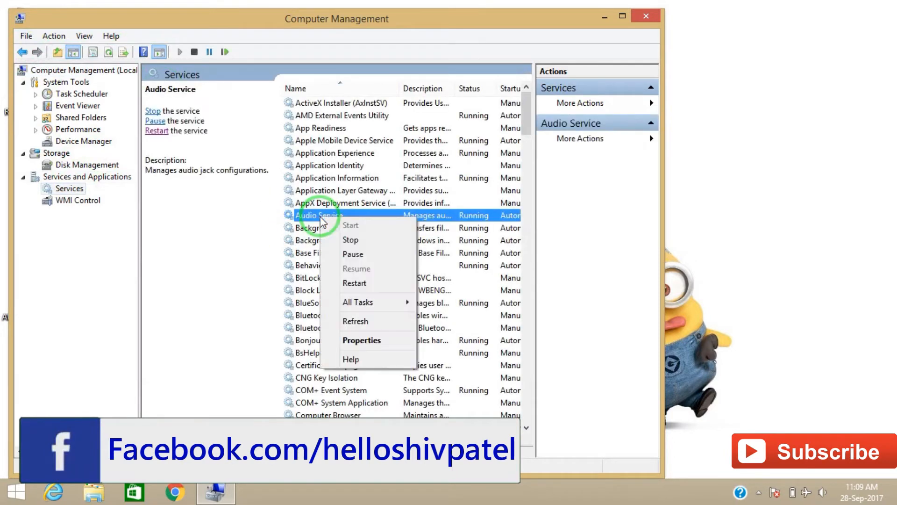
left_click(350, 240)
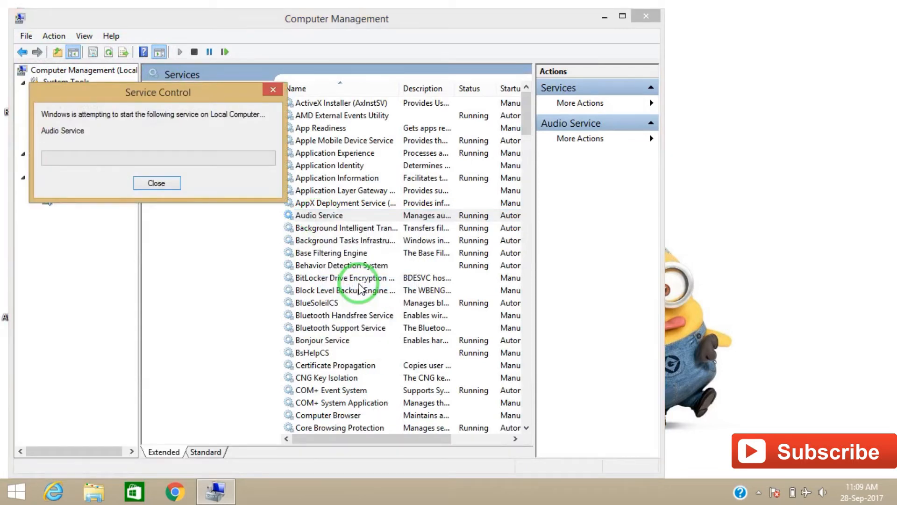
left_click(157, 183)
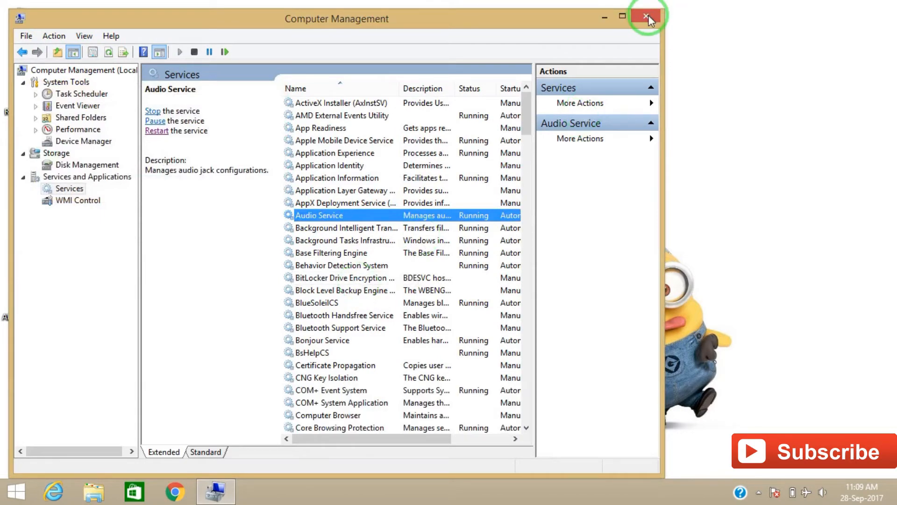
left_click(646, 17)
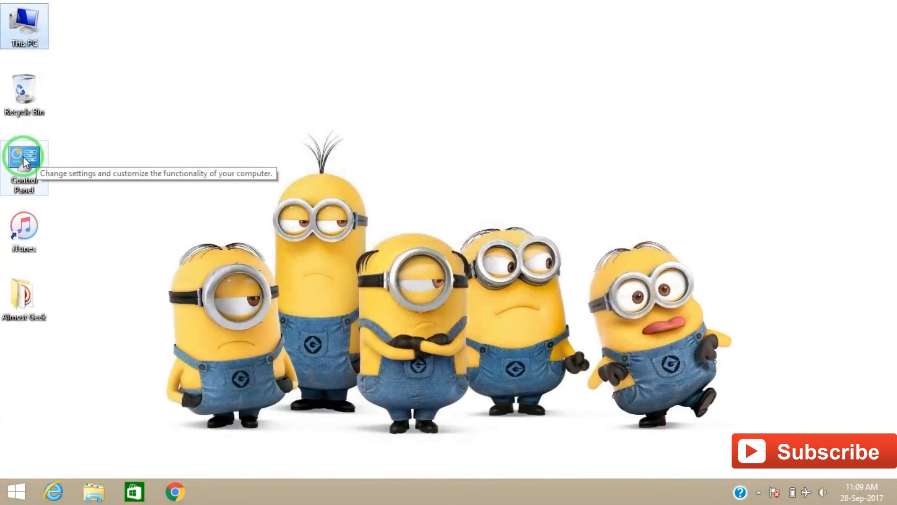
Step: Reach the Hardware and Sound troubleshooters from Control Panel's Troubleshooting section
double_click(23, 160)
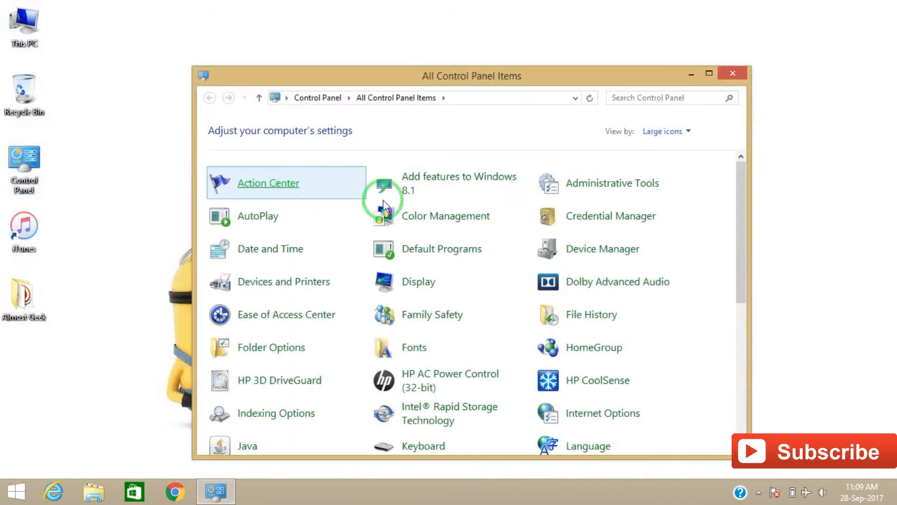
scroll("down", 3)
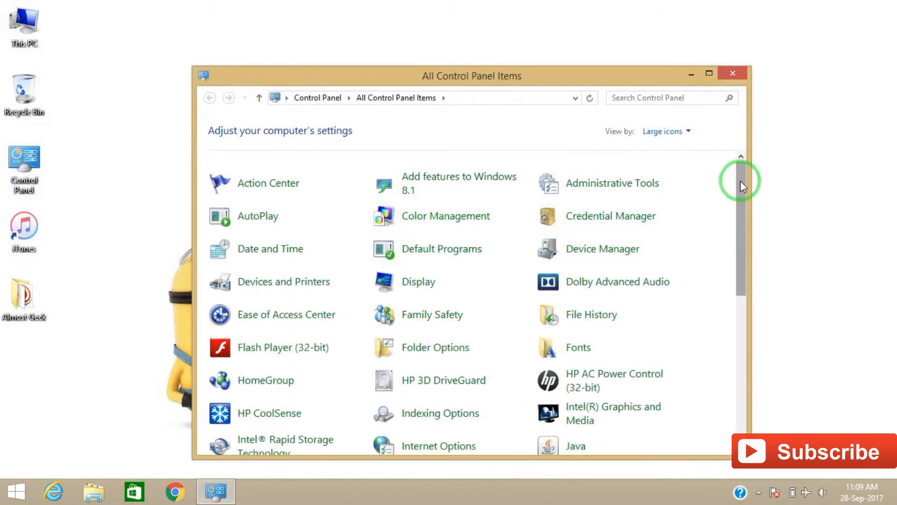
scroll("down", 3)
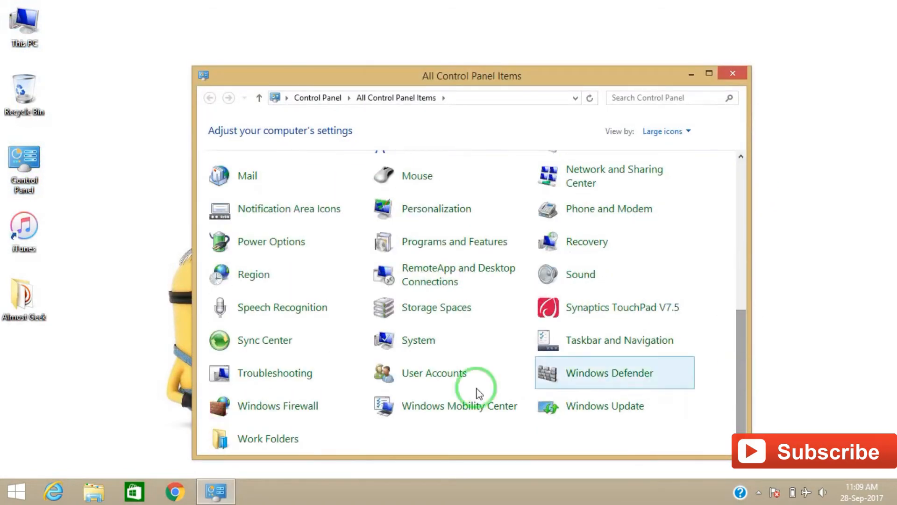
mouse_move(286, 379)
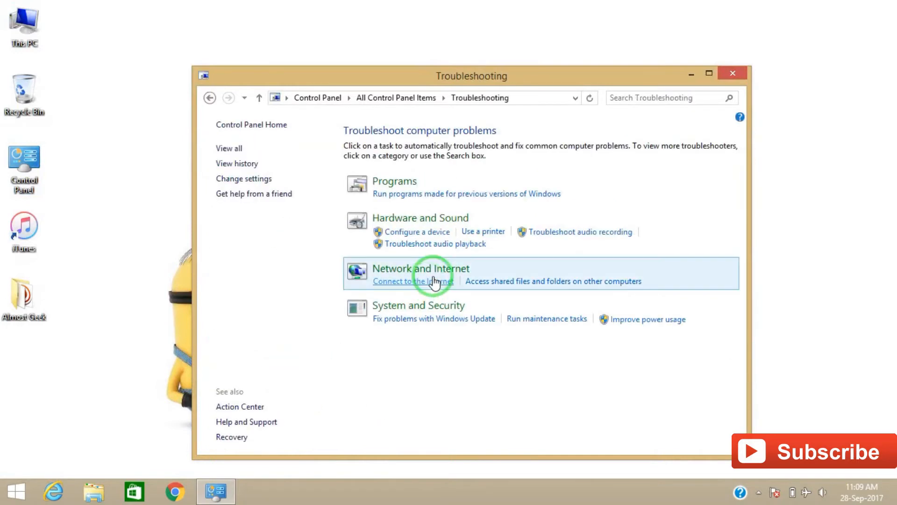
mouse_move(364, 236)
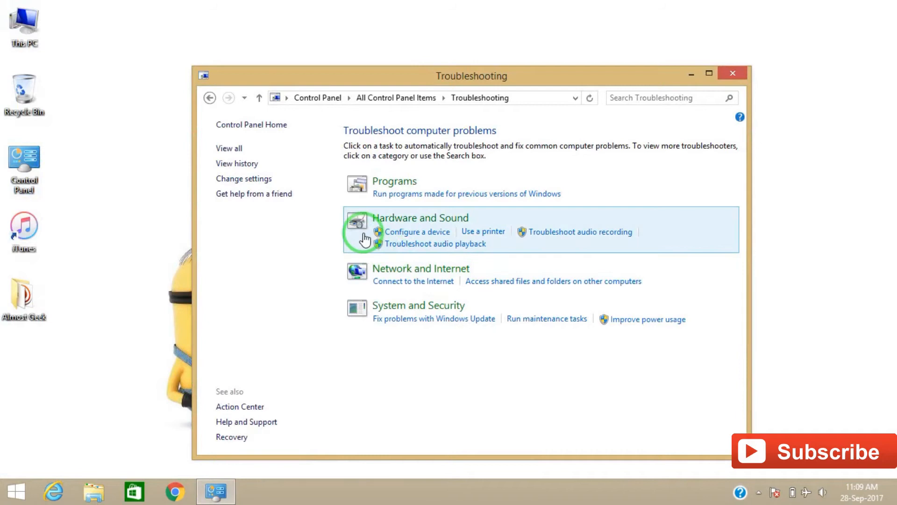
left_click(420, 218)
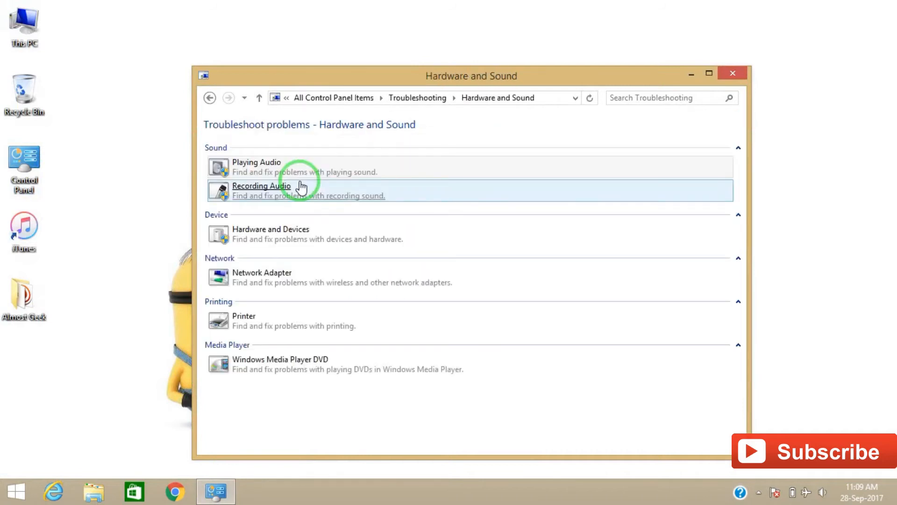
mouse_move(248, 167)
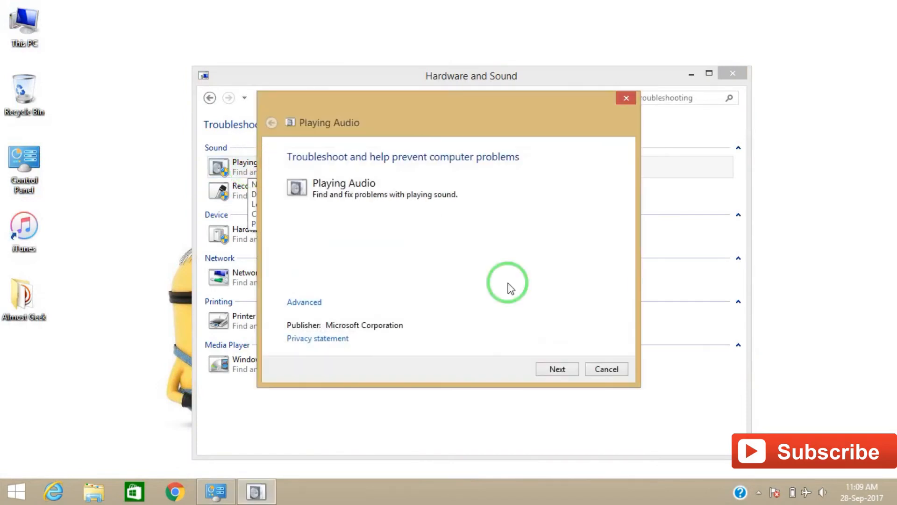
Step: Run the Playing Audio check and close it after it finds no problem
left_click(556, 368)
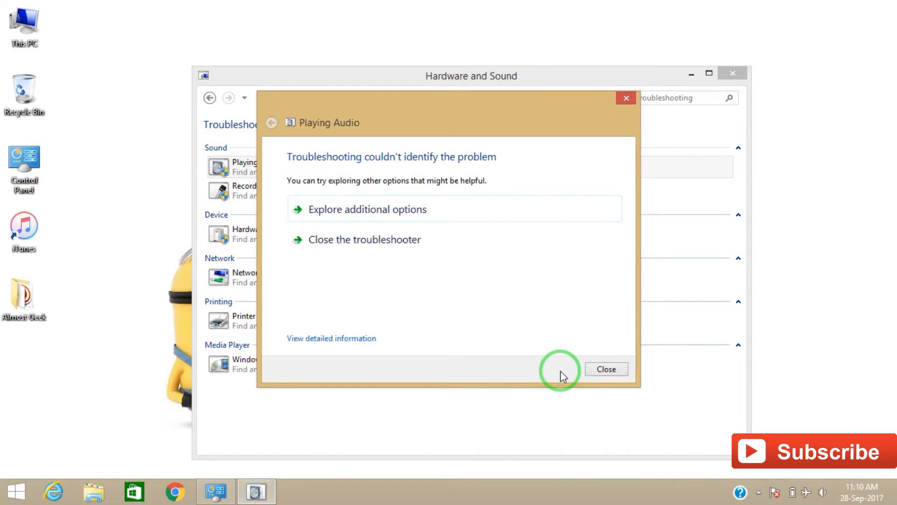
left_click(606, 368)
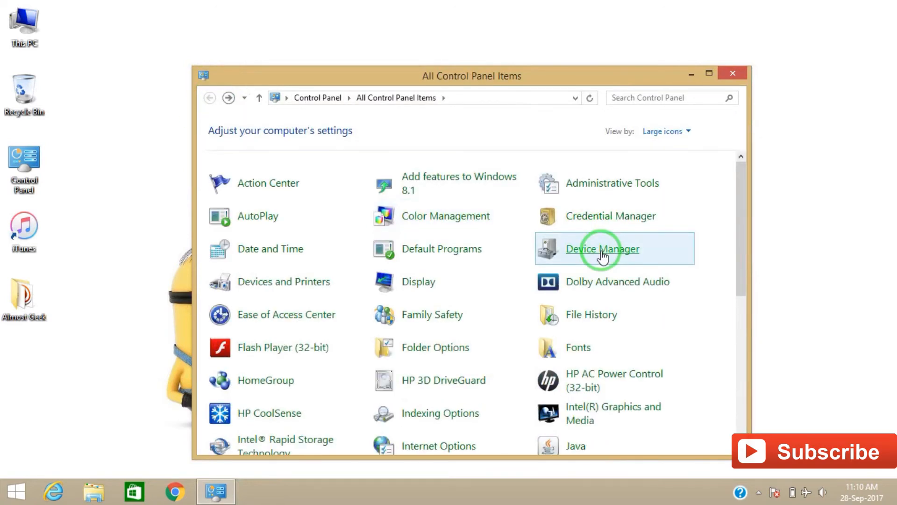
Step: Expand Sound, video and game controllers and show actions for the IDT High Definition Audio CODEC
double_click(602, 248)
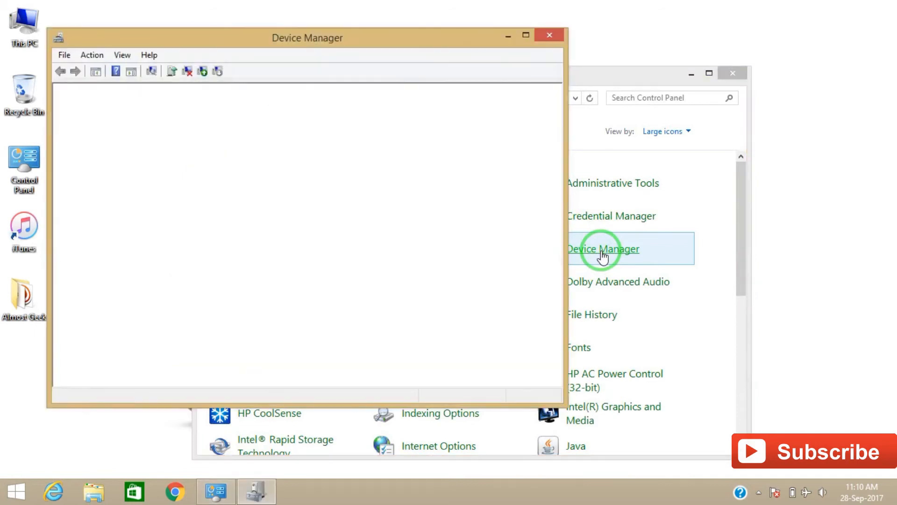
left_click(603, 248)
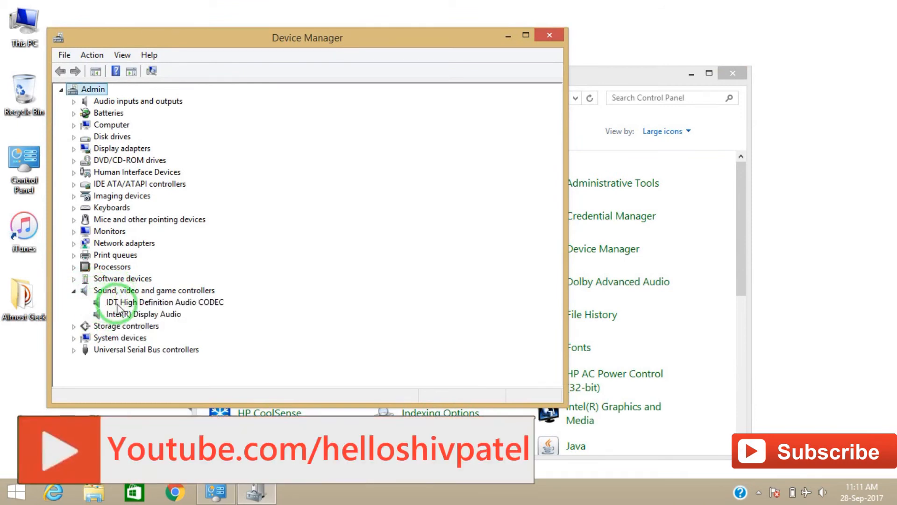
right_click(163, 302)
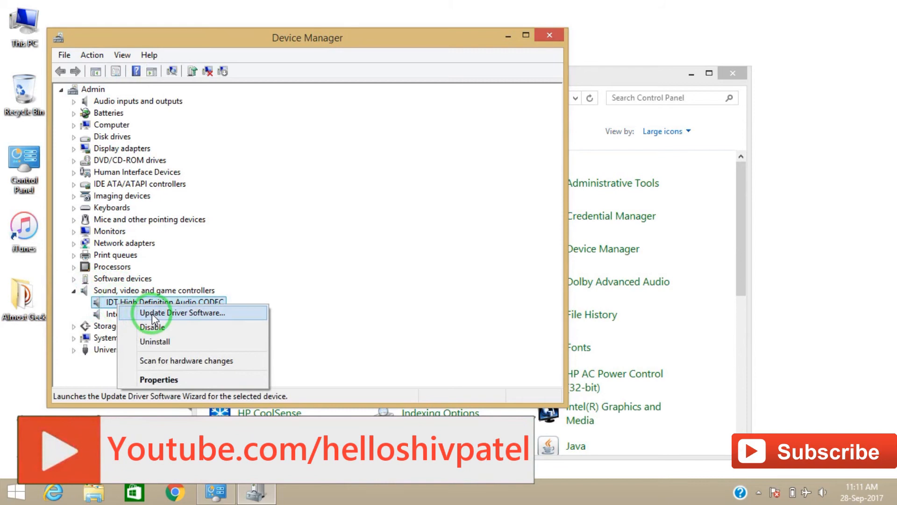
Step: Launch Update Driver Software for the IDT High Definition Audio CODEC
left_click(184, 313)
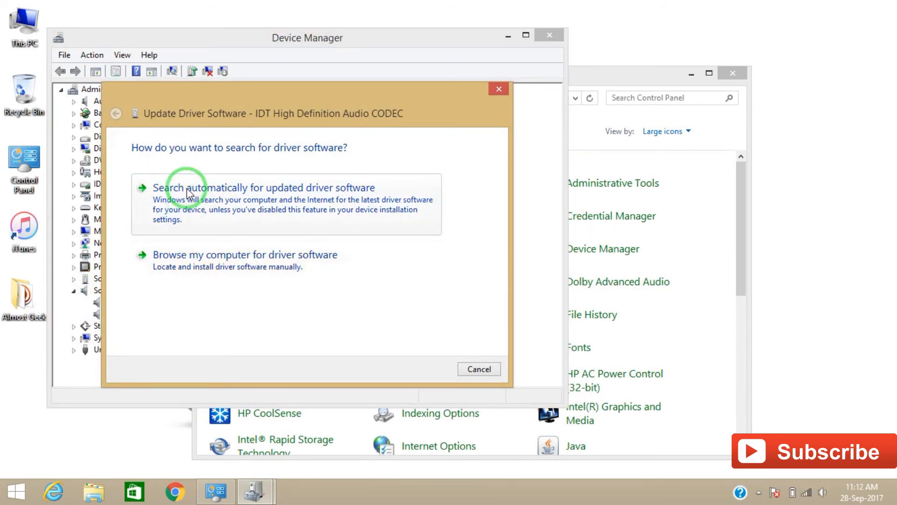
mouse_move(200, 267)
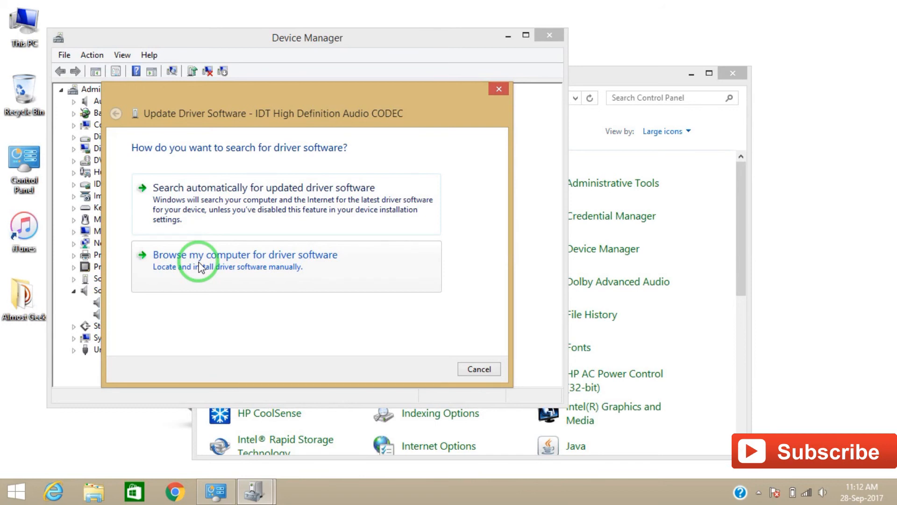